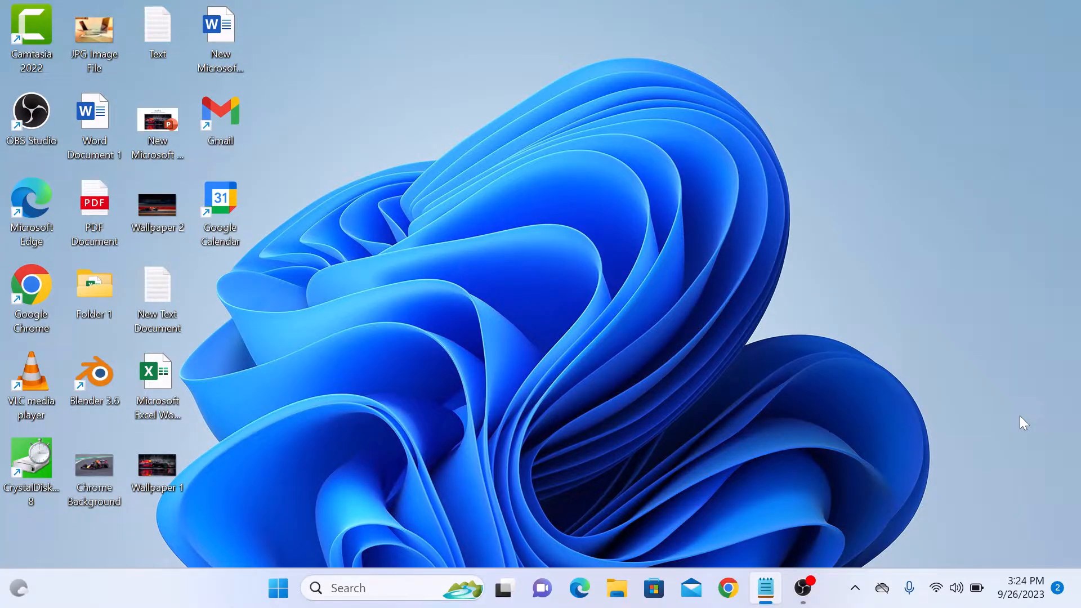
mouse_move(289, 167)
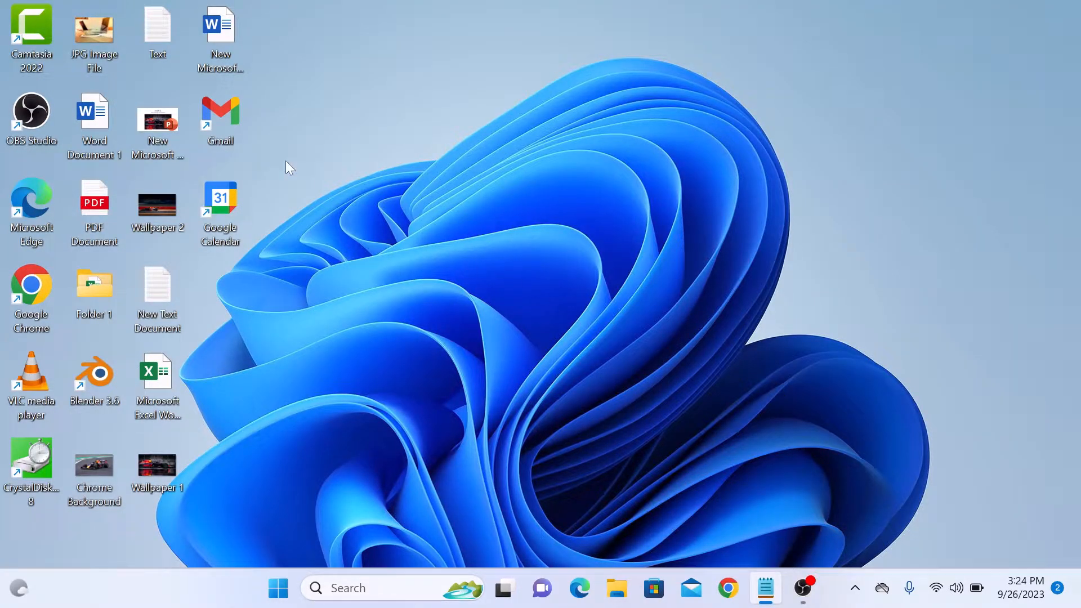
mouse_move(128, 130)
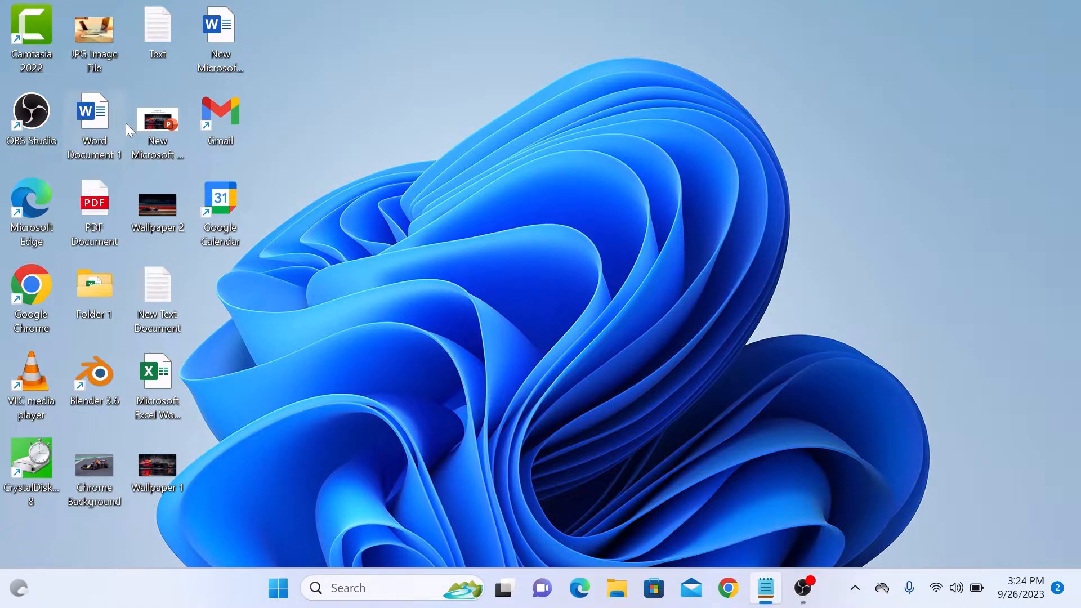
mouse_move(163, 143)
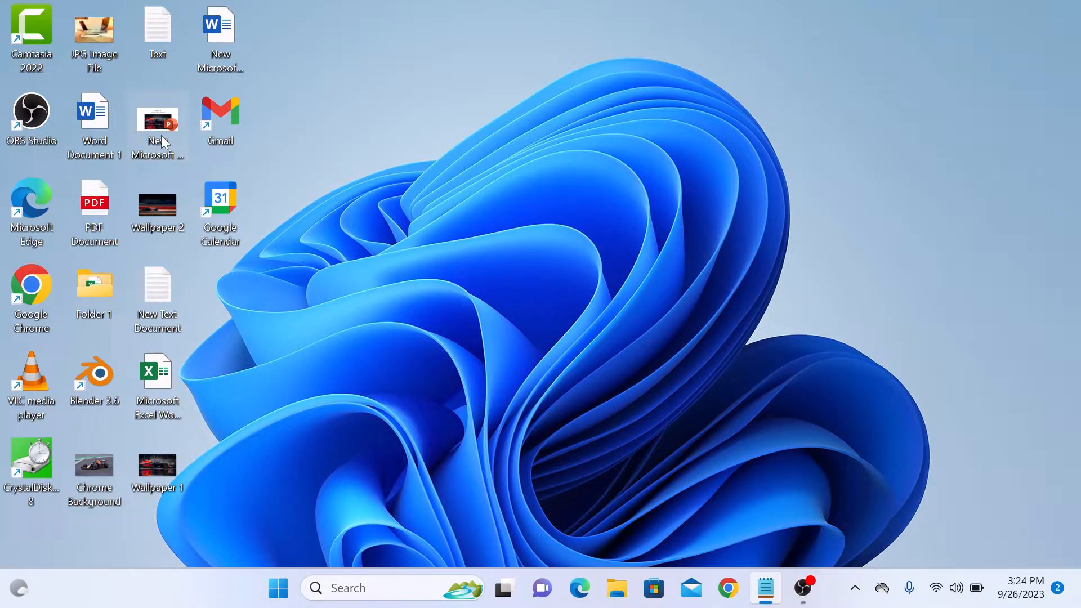
Step: Open the desktop presentation and reach Save As locations on This PC
double_click(157, 124)
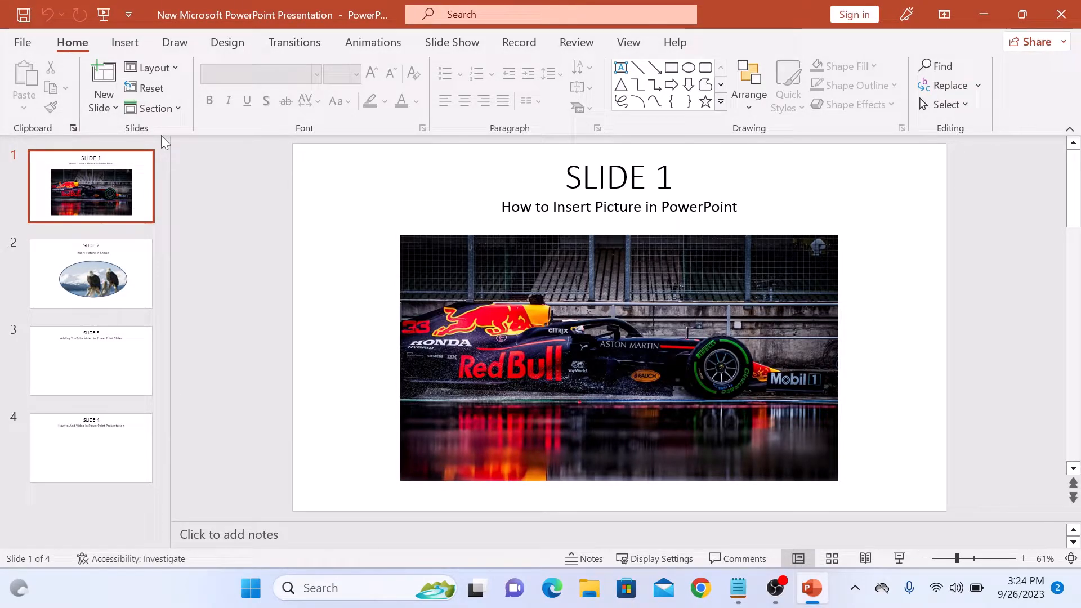
mouse_move(22, 42)
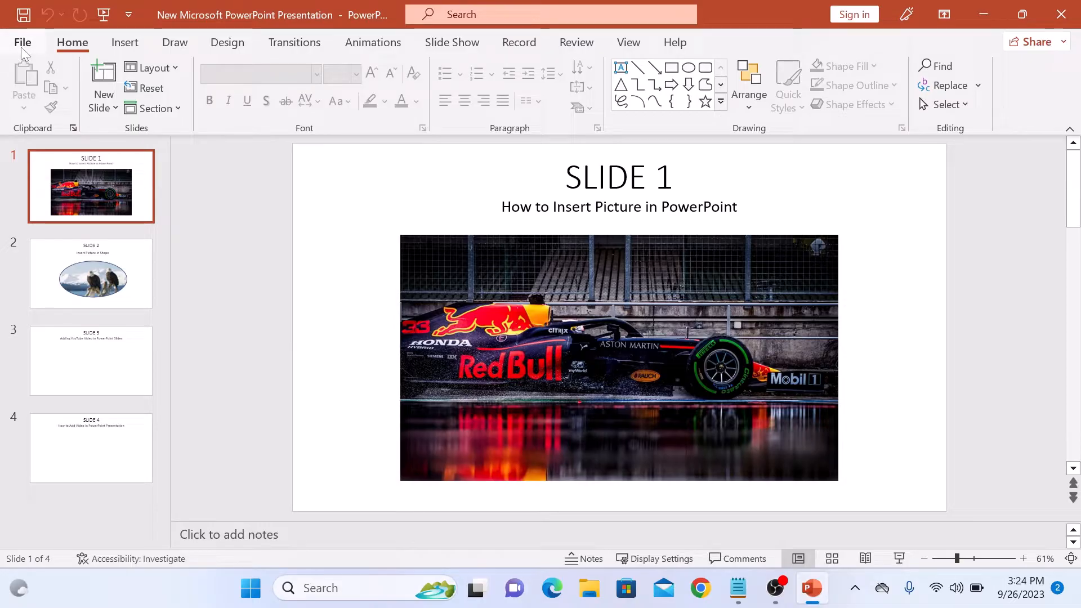
left_click(22, 41)
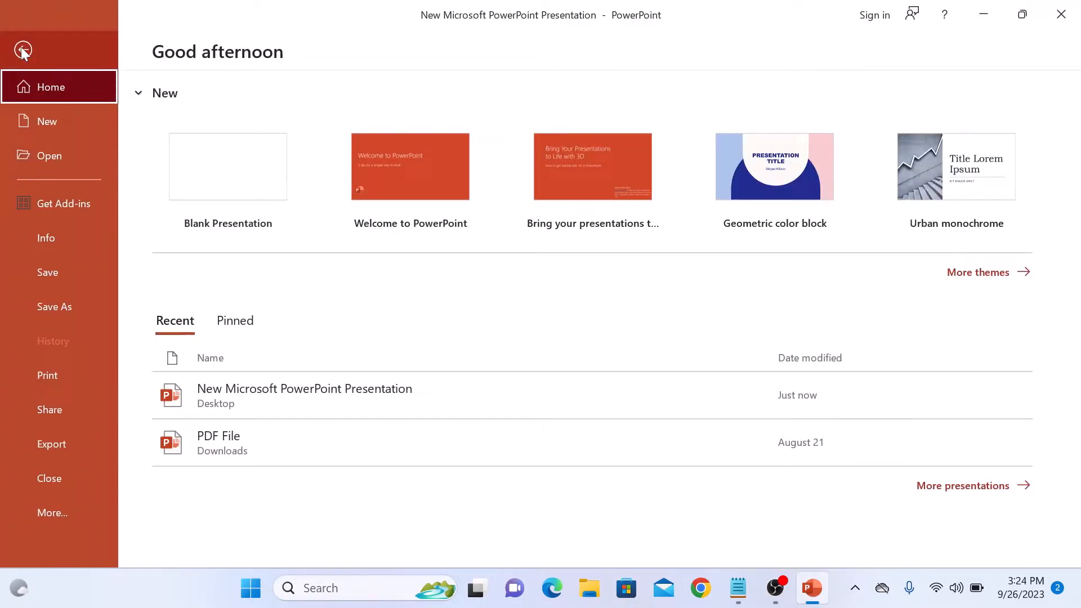
left_click(54, 306)
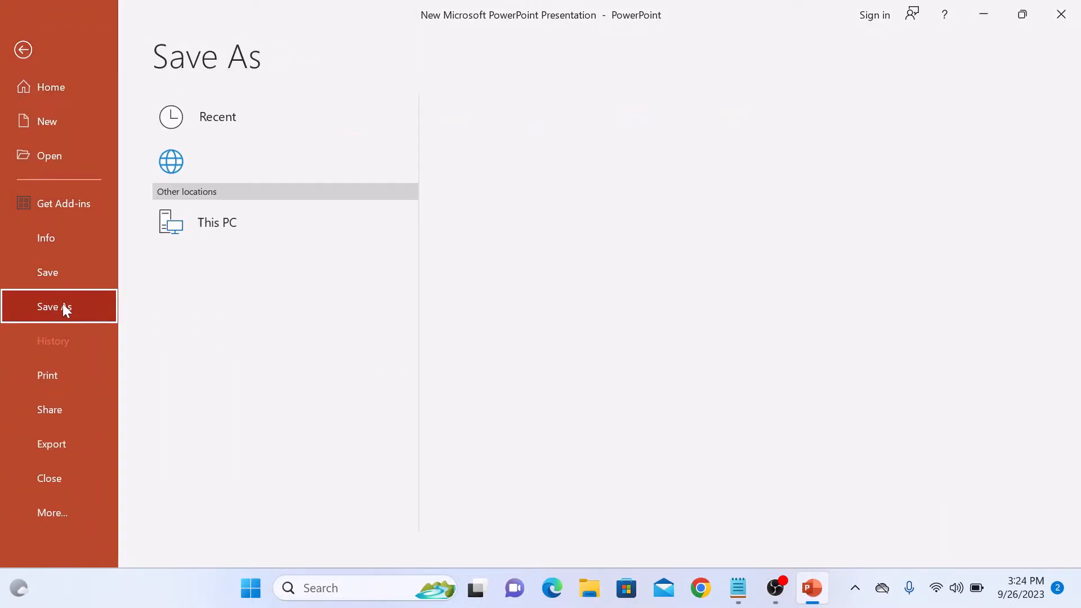
left_click(216, 222)
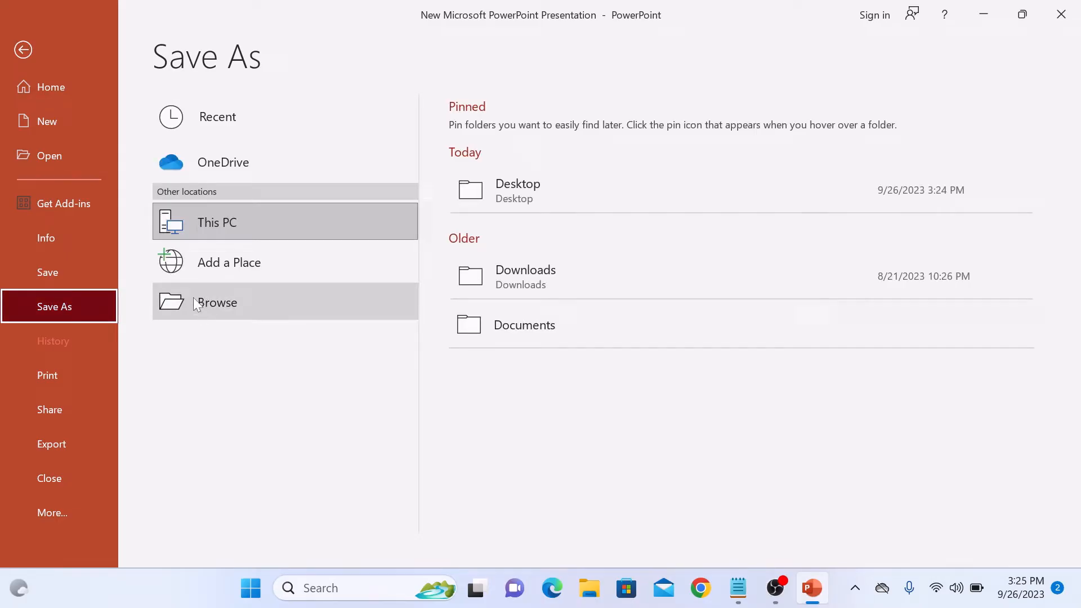
Step: Browse to the Desktop folder and prefix the file name with 'PDF'
left_click(216, 303)
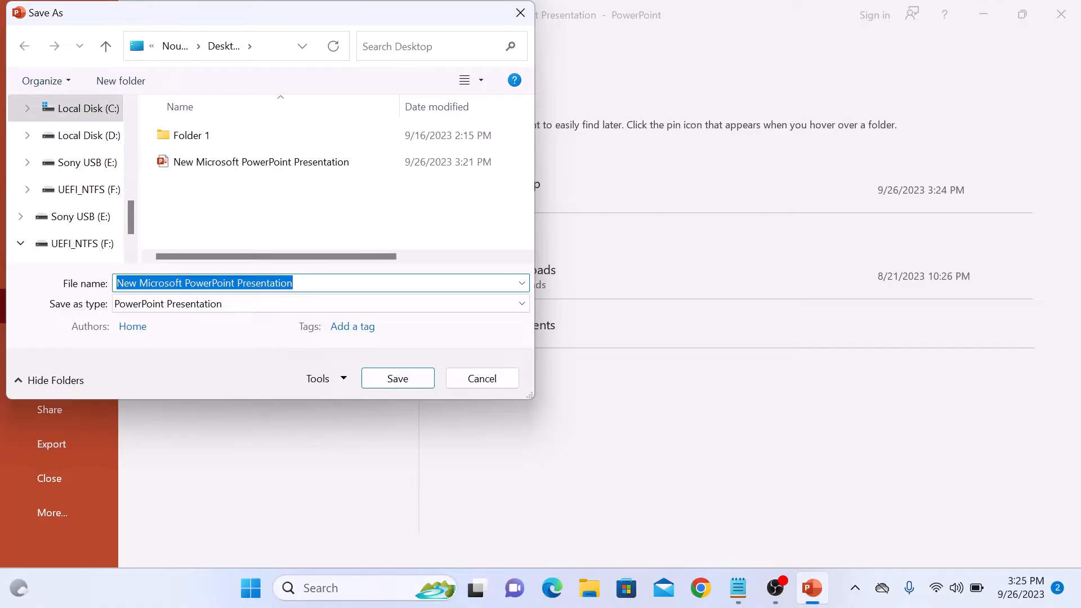
type("PDF")
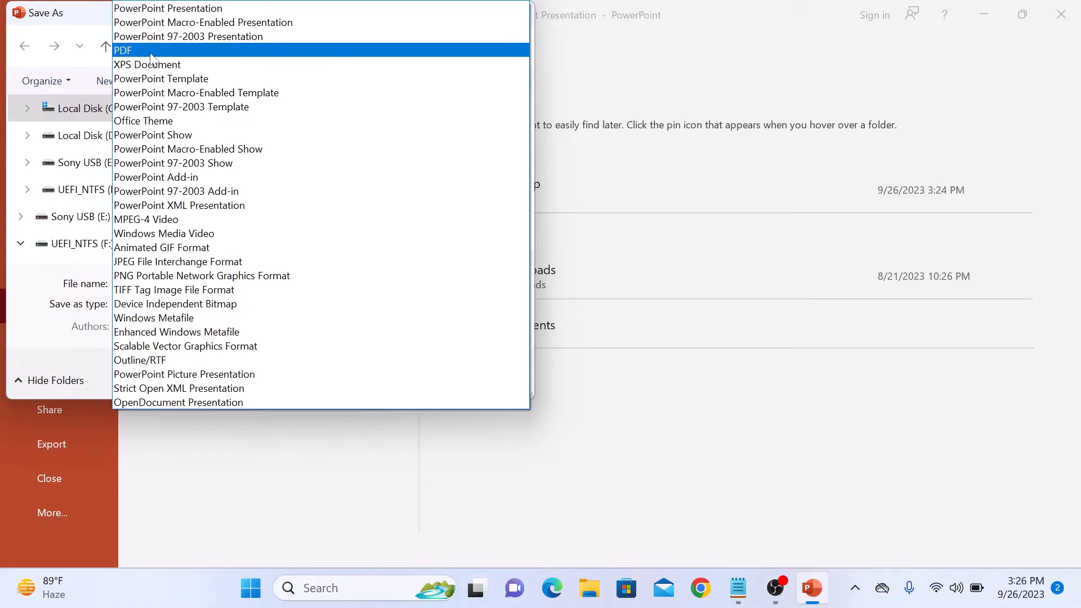
Step: Choose PDF as the save type and publish, opening the four-page file in Edge
left_click(123, 49)
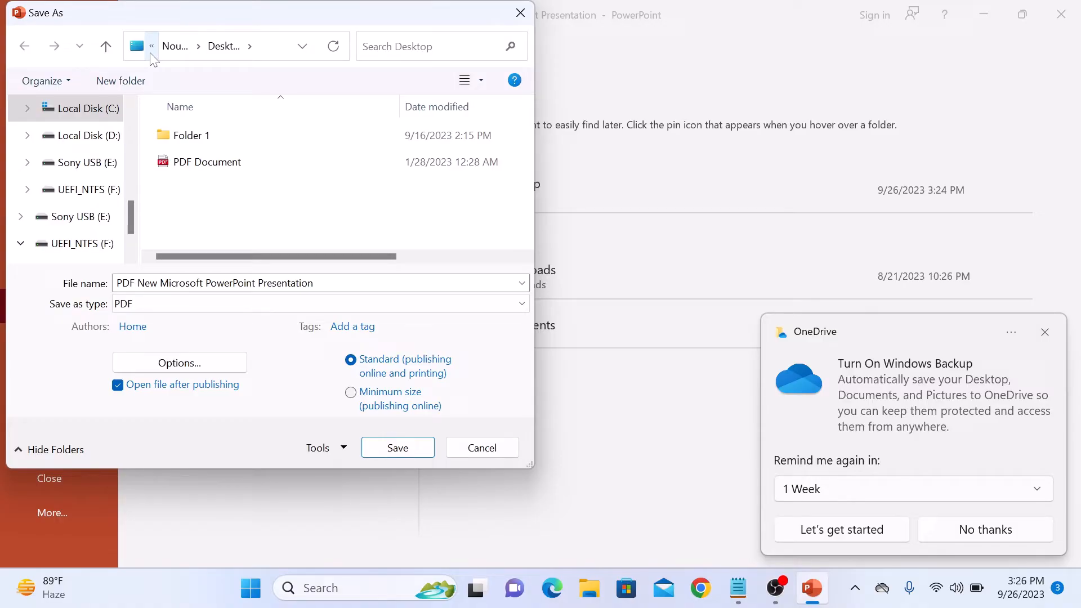
left_click(985, 529)
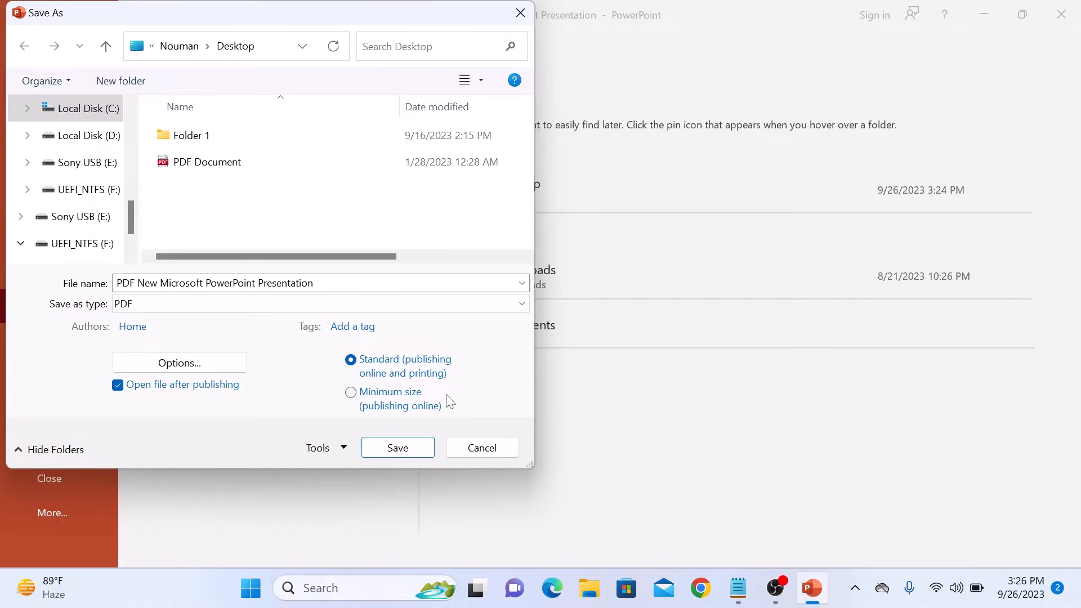
left_click(398, 447)
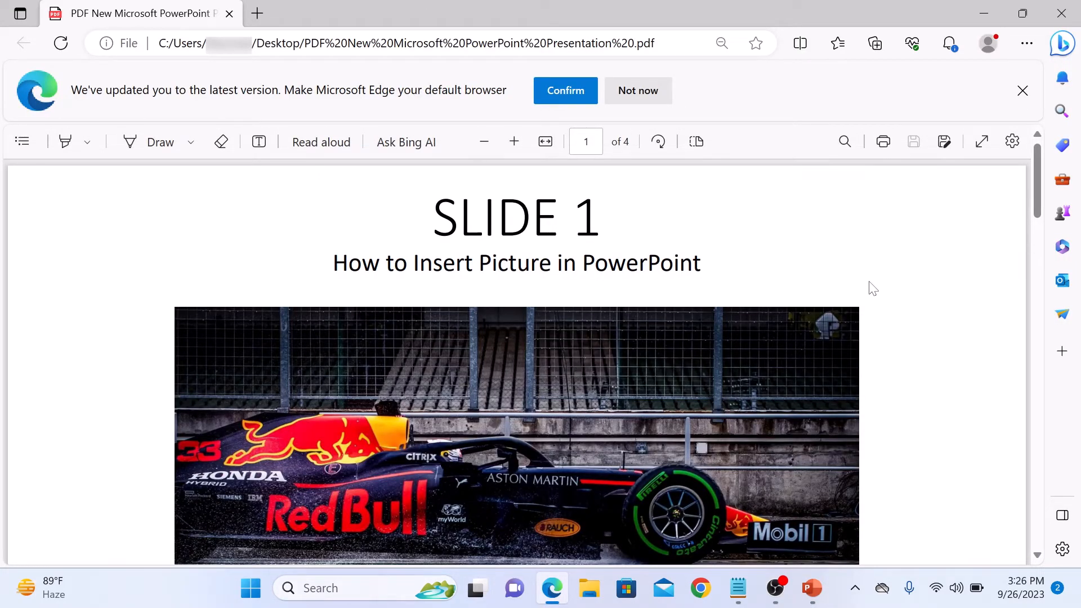
scroll("down", 3)
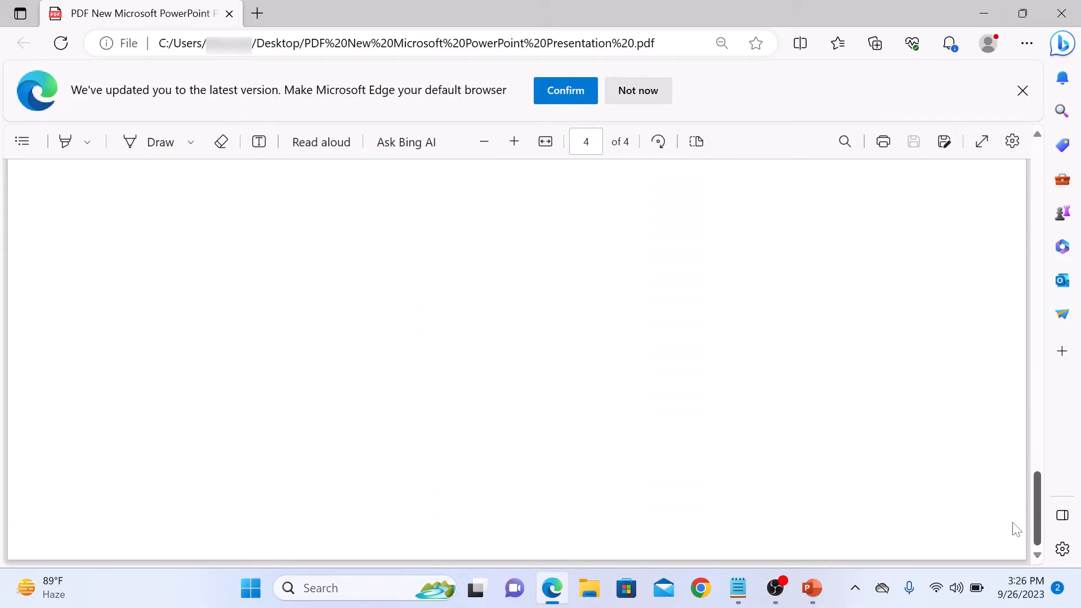
scroll("up", 3)
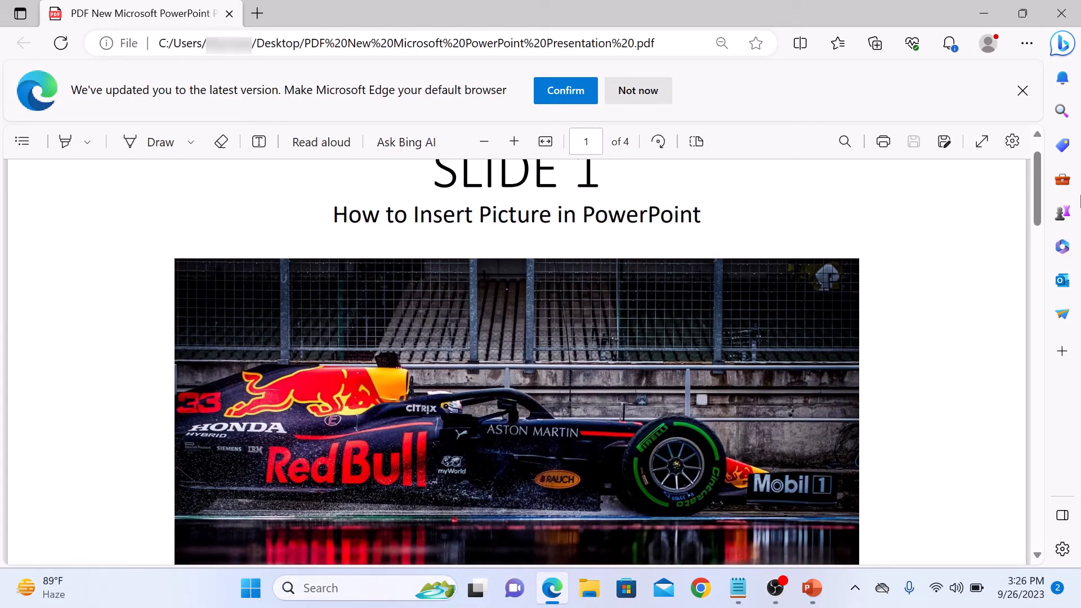
mouse_move(970, 291)
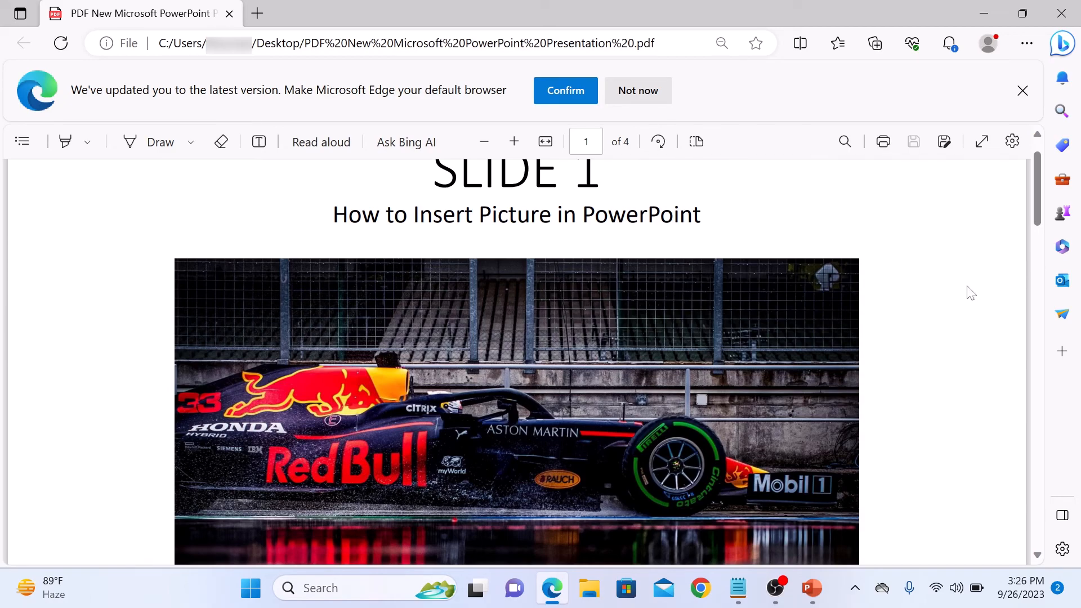